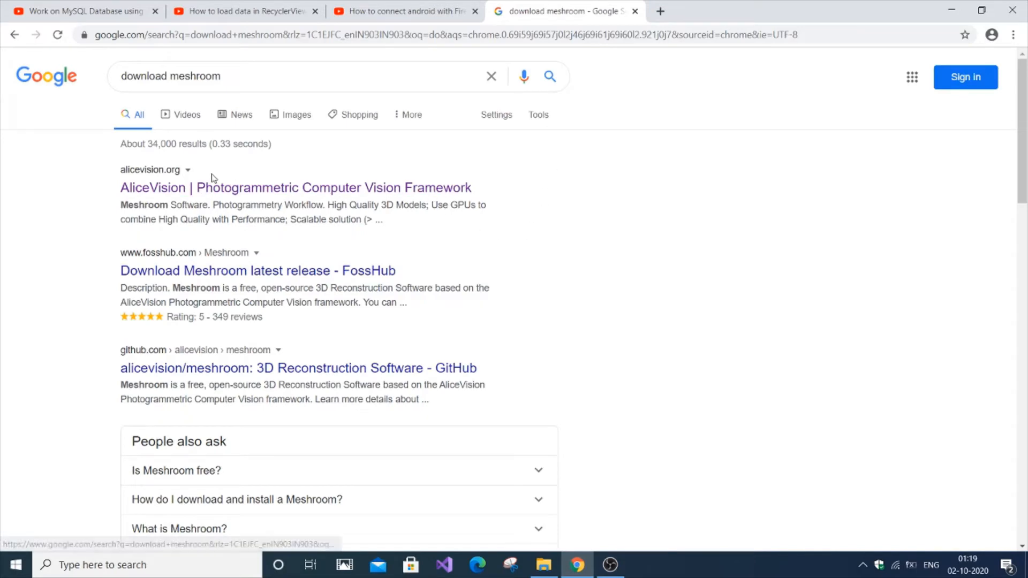
Open alicevision.org from the Meshroom results and scroll down to Try Meshroom Now.
{"action": "left_click", "coordinate": [295, 188]}
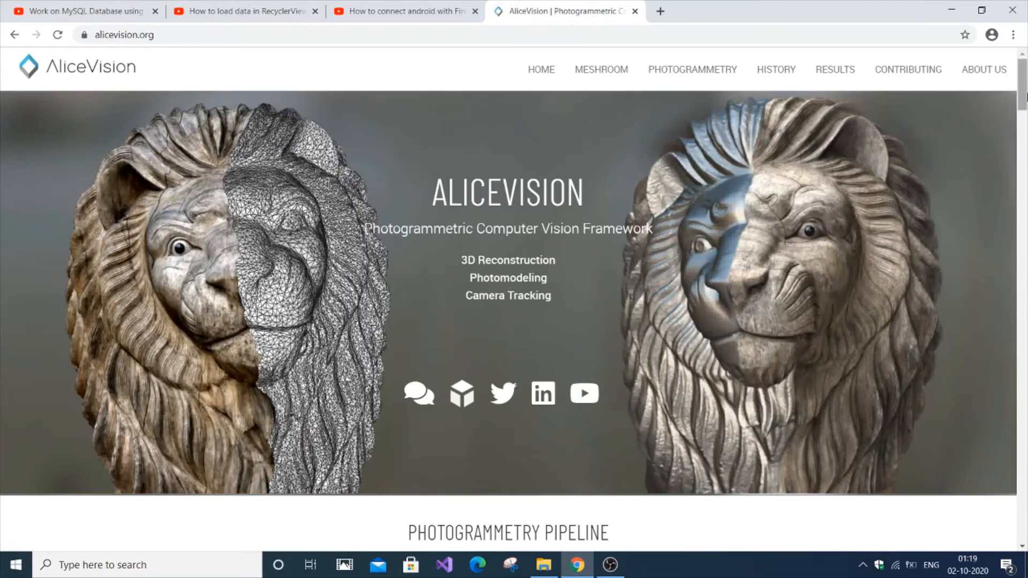
{"action": "scroll", "scroll_direction": "down", "scroll_amount": 3}
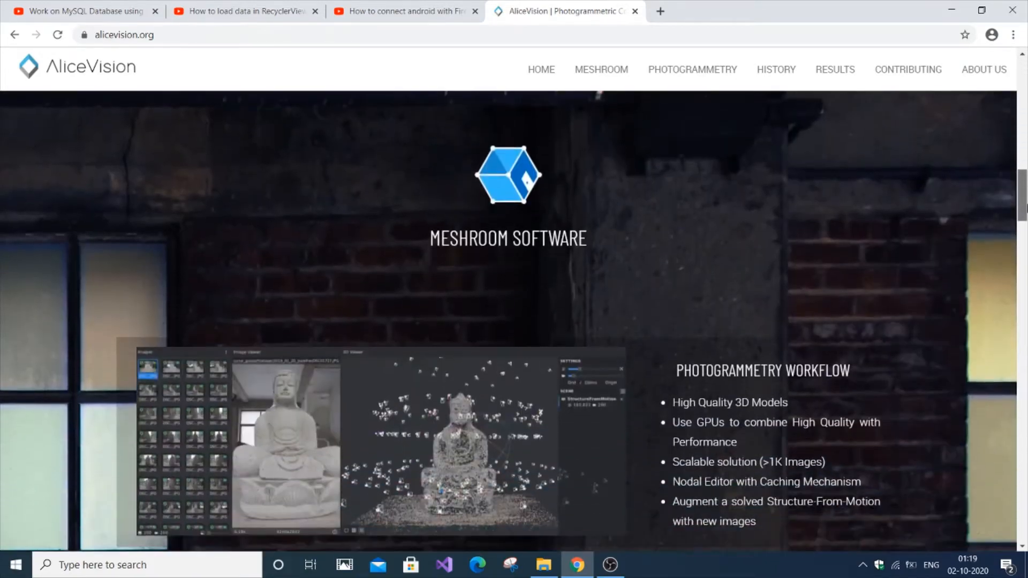
{"action": "scroll", "scroll_direction": "down", "scroll_amount": 3}
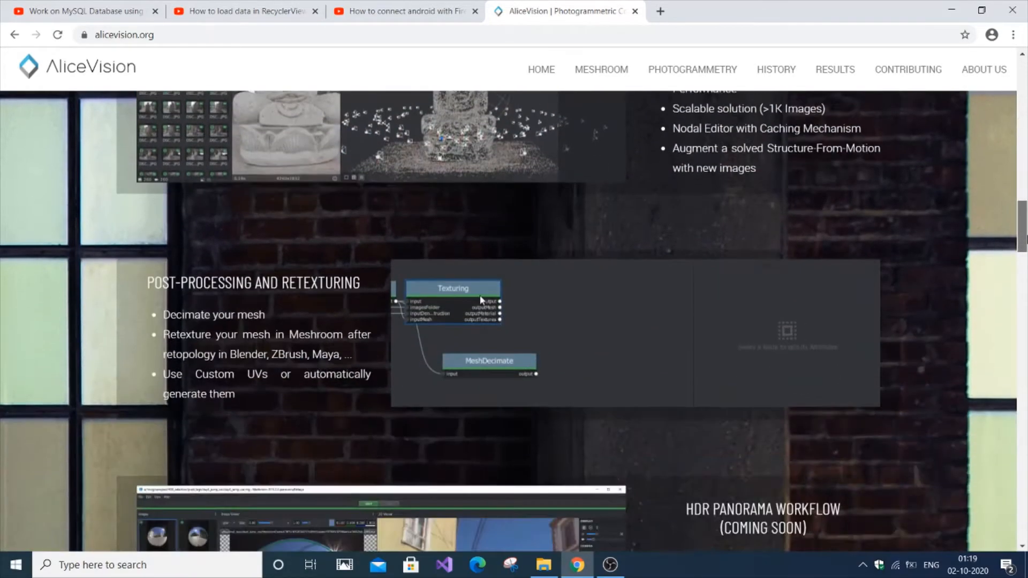
{"action": "scroll", "scroll_direction": "down", "scroll_amount": 3}
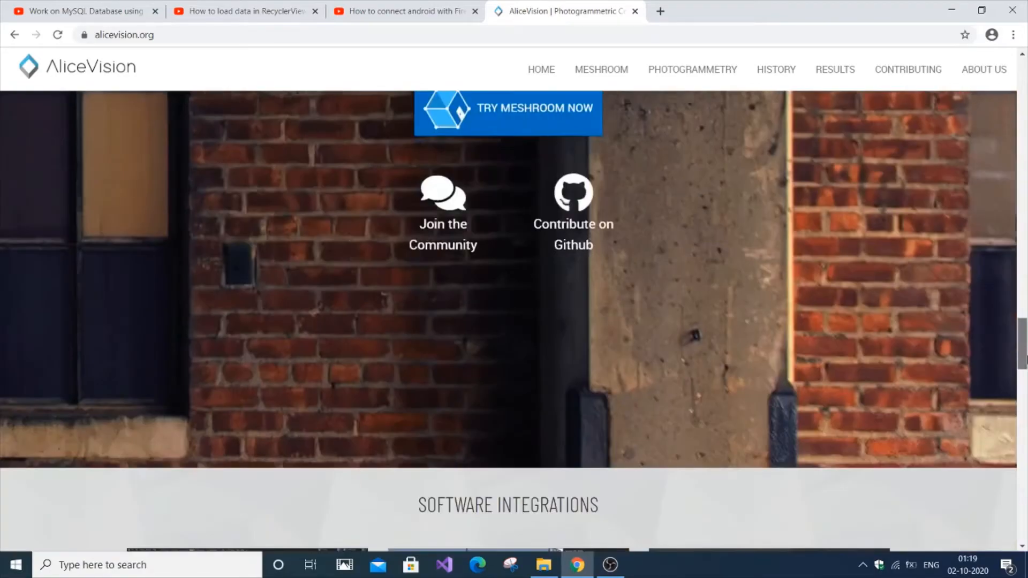
{"action": "scroll", "scroll_direction": "down", "scroll_amount": 3}
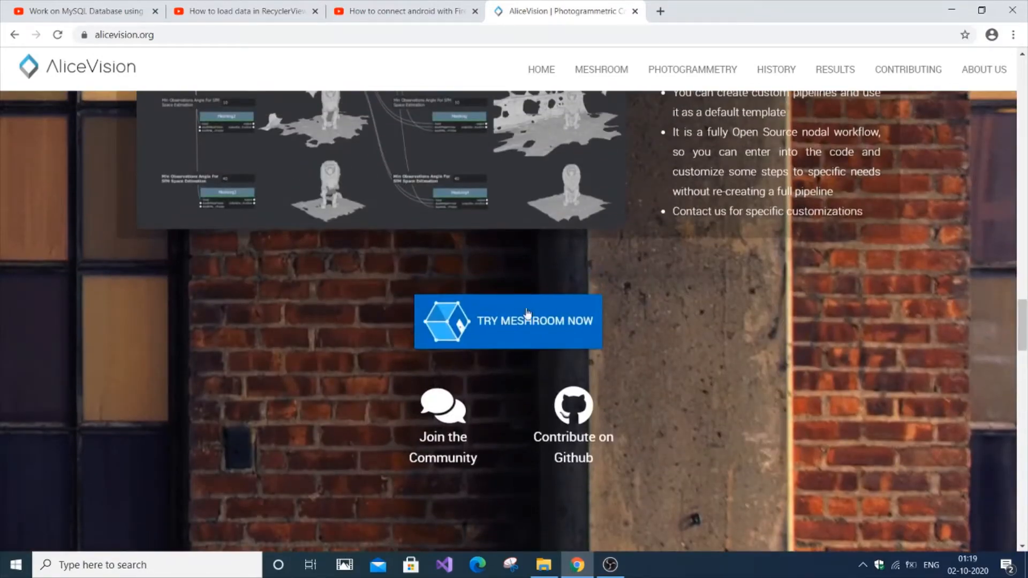
{"action": "mouse_move", "coordinate": [517, 320]}
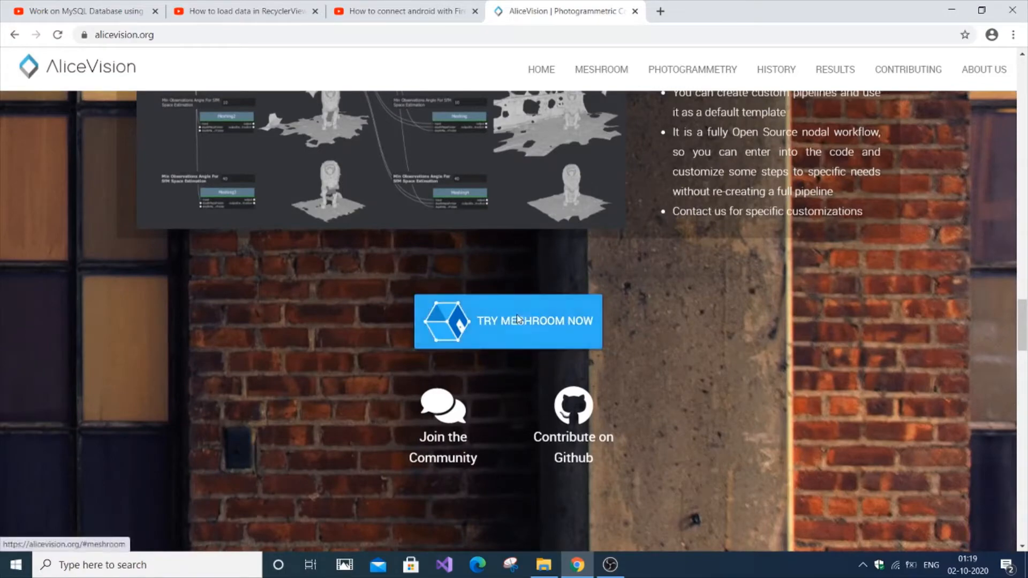
Download the Windows 64-bit Meshroom 2019.2.0 zip from the Meshroom download section.
{"action": "left_click", "coordinate": [507, 322]}
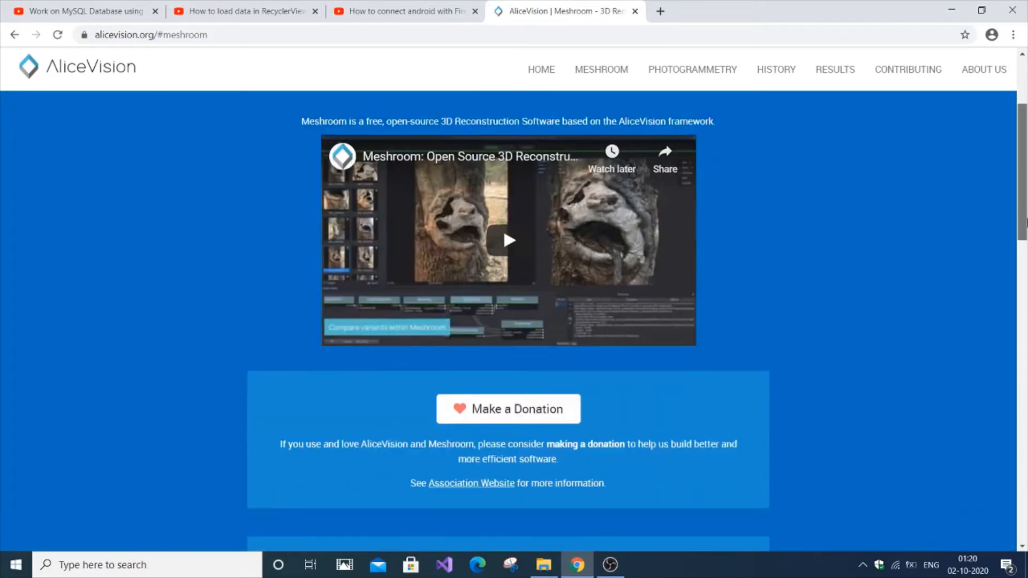
{"action": "scroll", "scroll_direction": "down", "scroll_amount": 3}
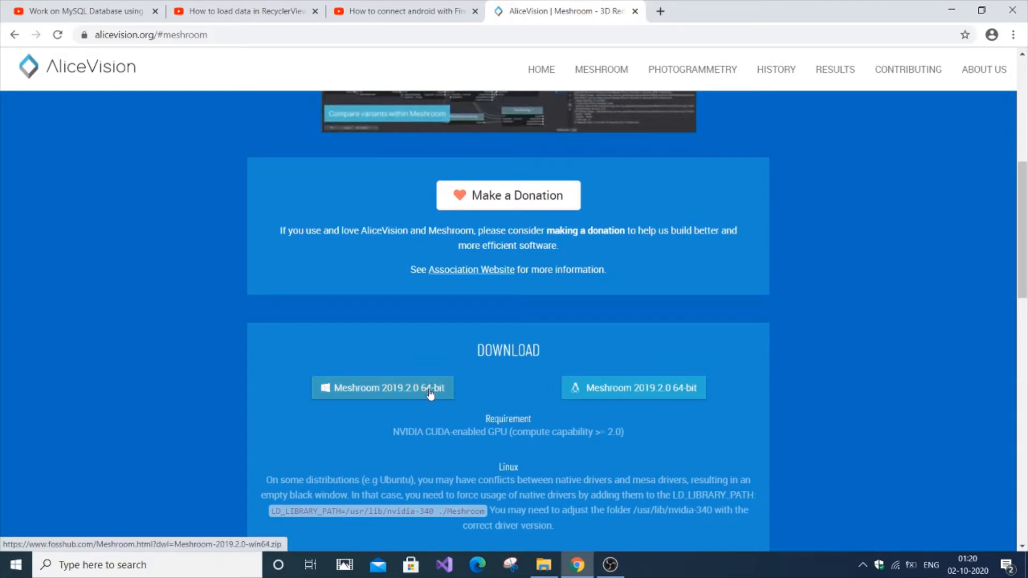
{"action": "left_click", "coordinate": [383, 388]}
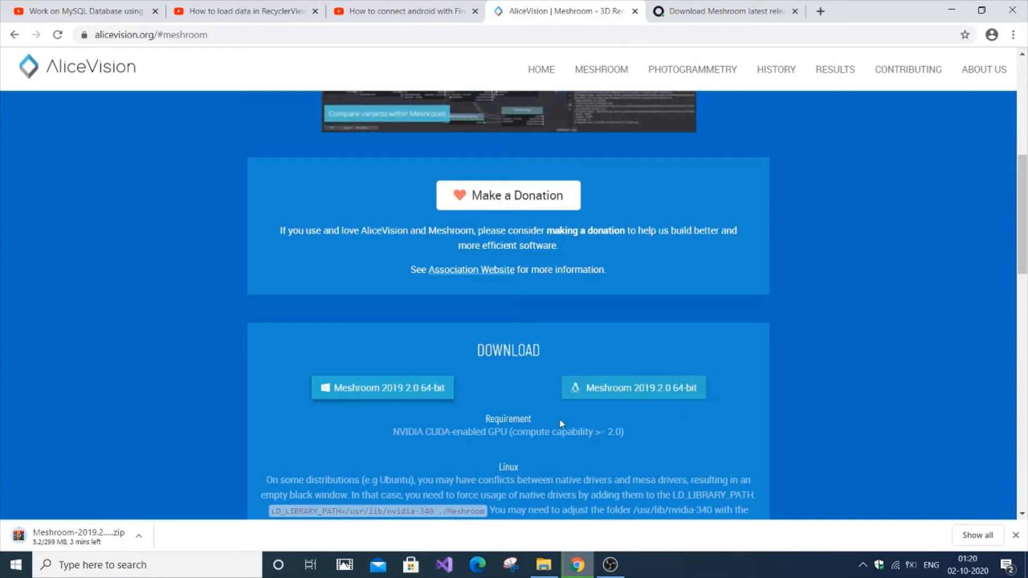
{"action": "scroll", "scroll_direction": "down", "scroll_amount": 3}
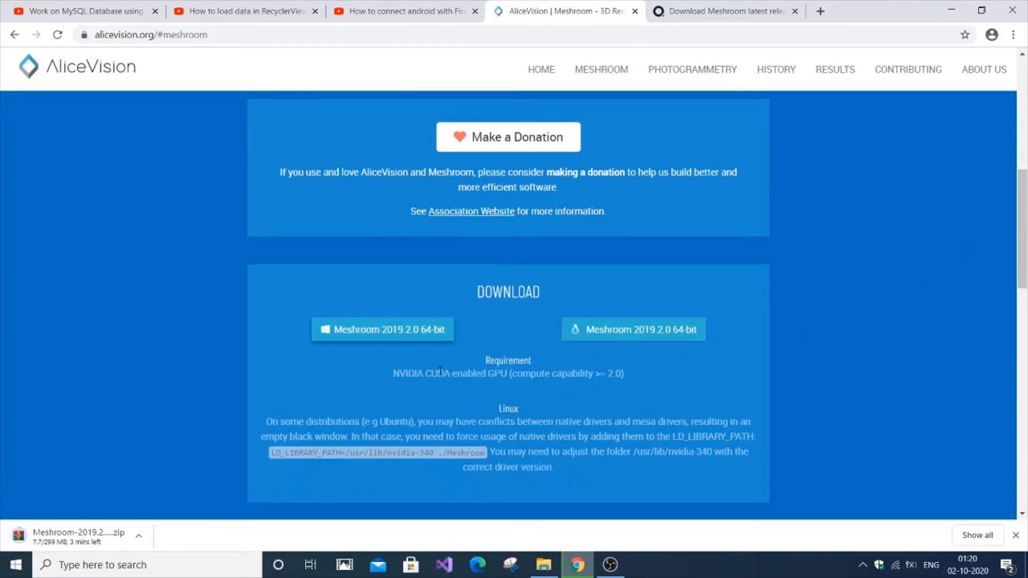
{"action": "mouse_move", "coordinate": [604, 10]}
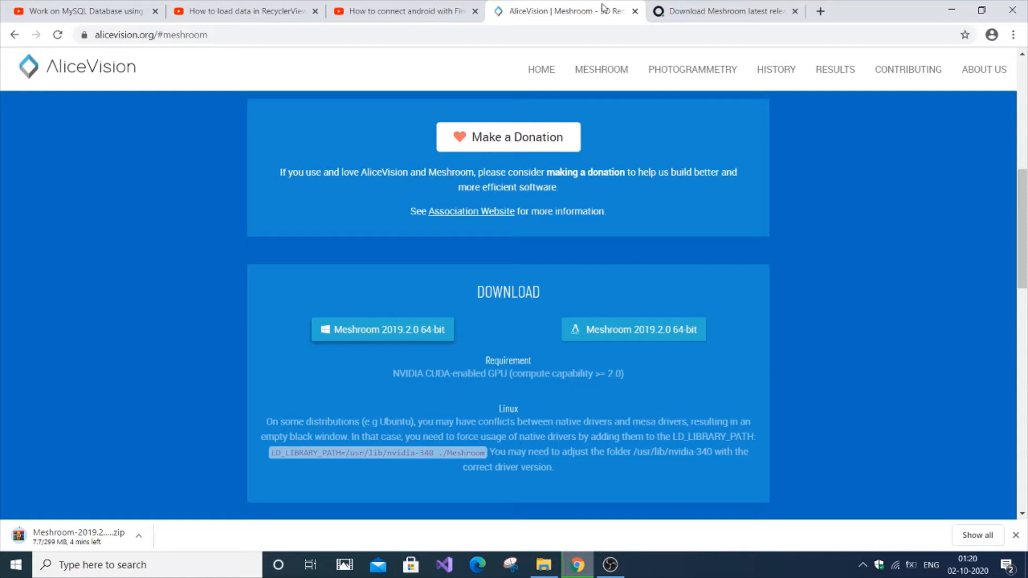
Return to the FossHub Meshroom tab and open the downloaded Meshroom zip.
{"action": "left_click", "coordinate": [721, 11]}
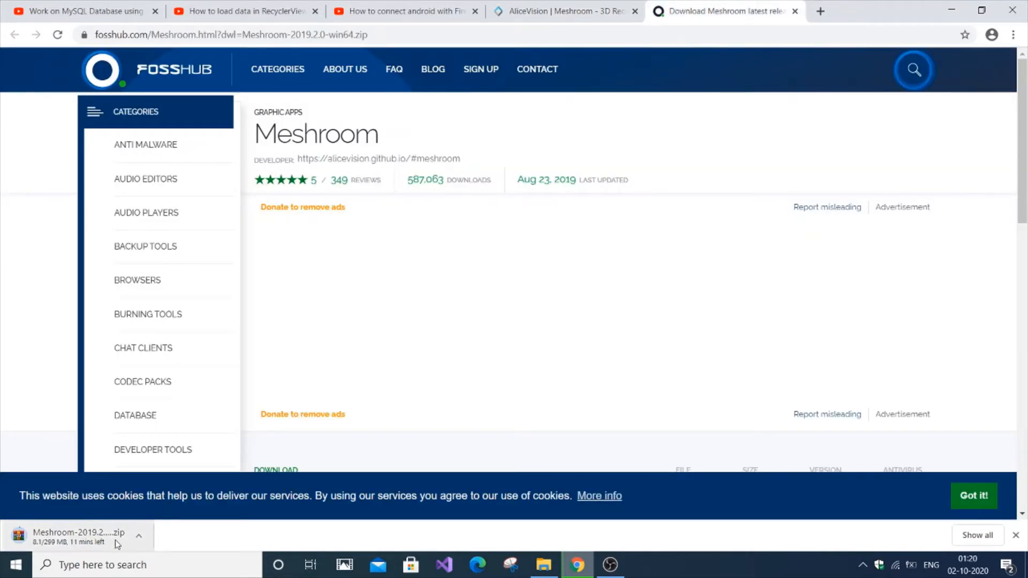
{"action": "mouse_move", "coordinate": [115, 543]}
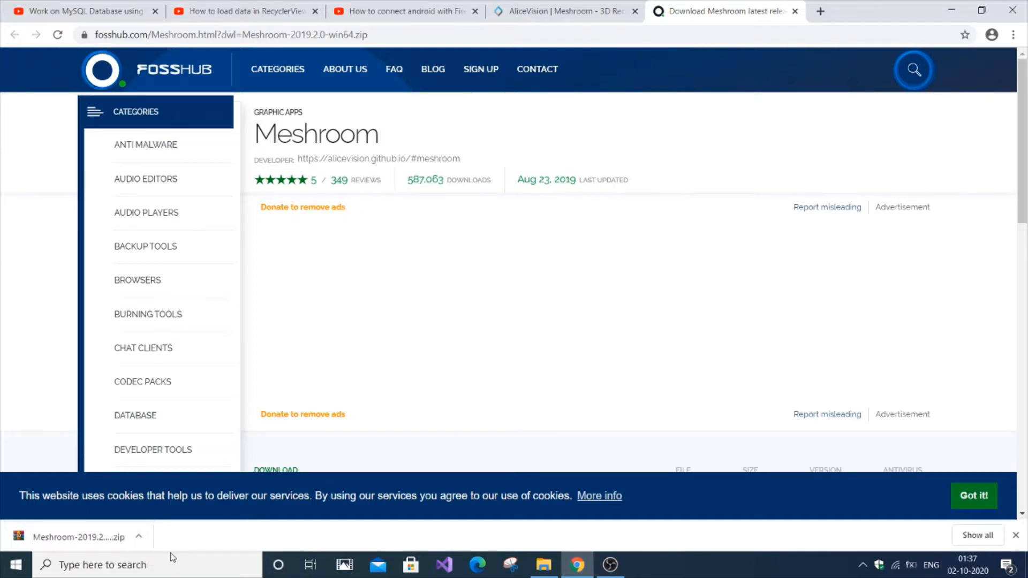
{"action": "left_click", "coordinate": [137, 537]}
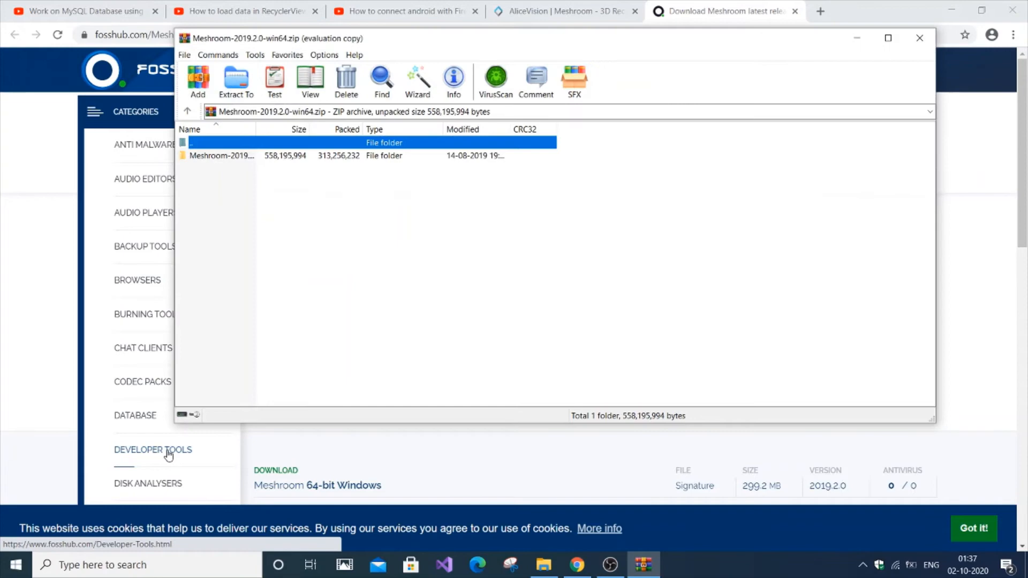
{"action": "mouse_move", "coordinate": [245, 271]}
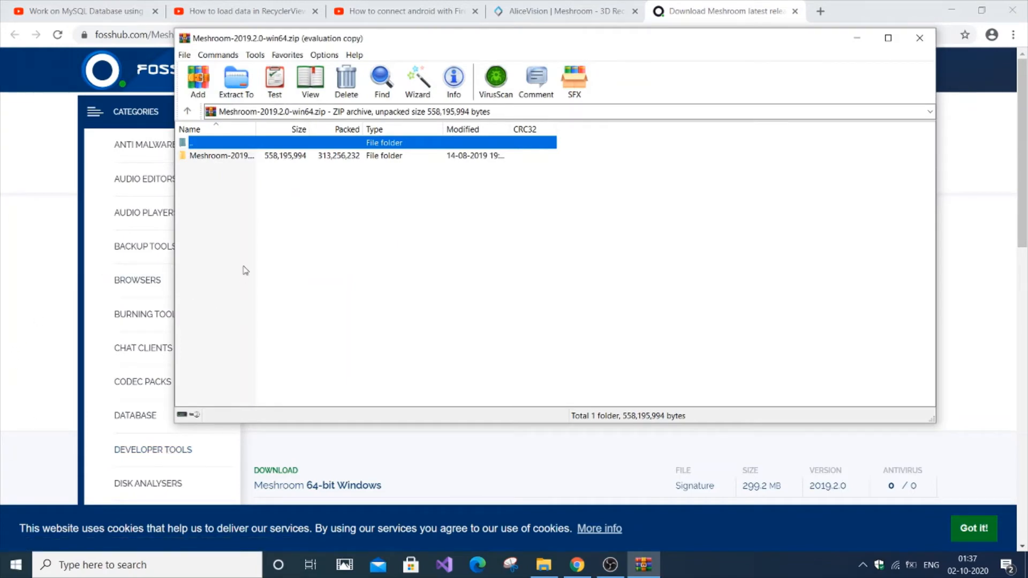
{"action": "mouse_move", "coordinate": [245, 156]}
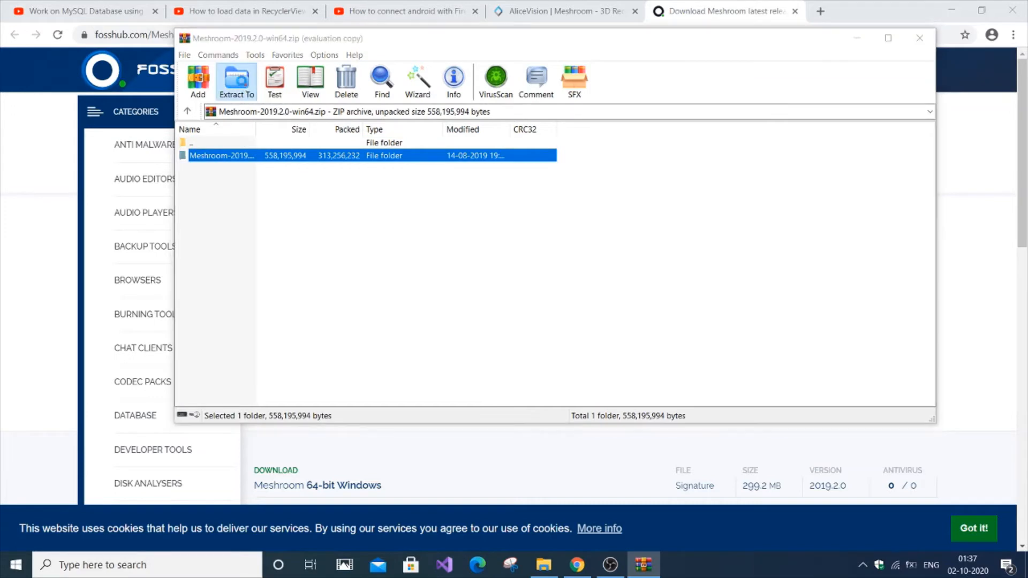
Extract the Meshroom folder from the archive into Downloads.
{"action": "left_click", "coordinate": [235, 81]}
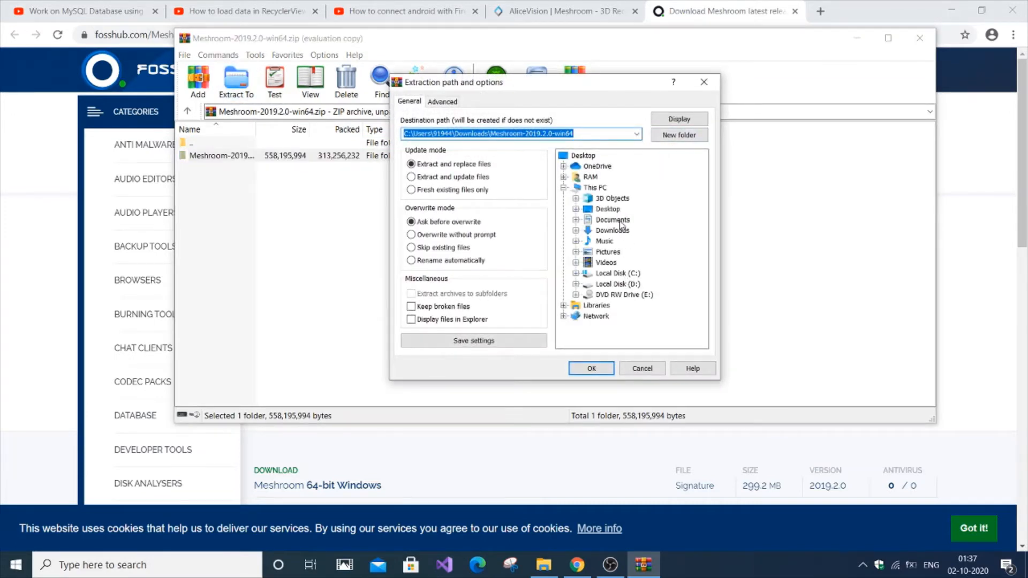
{"action": "left_click", "coordinate": [611, 230]}
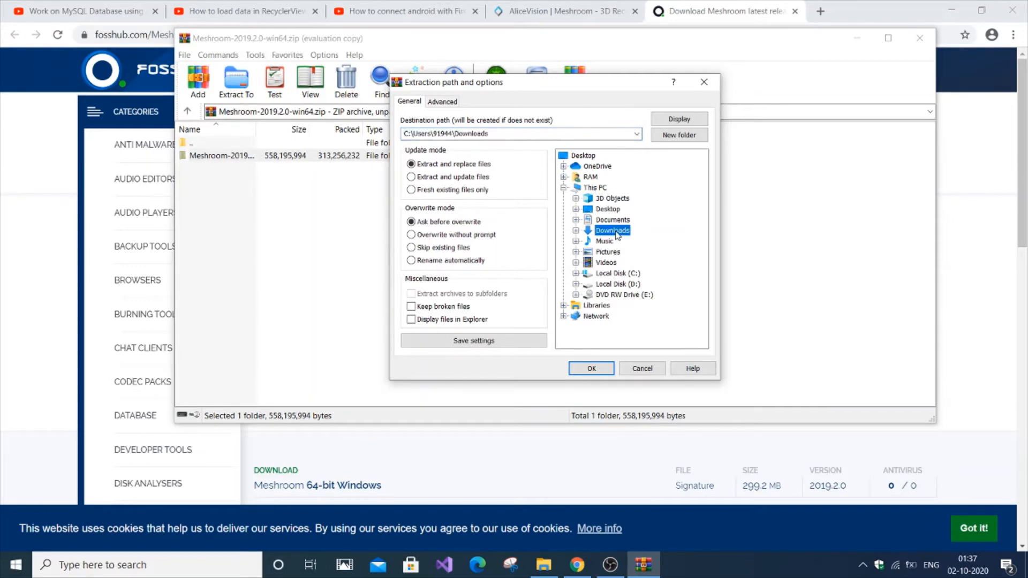
{"action": "left_click", "coordinate": [590, 368]}
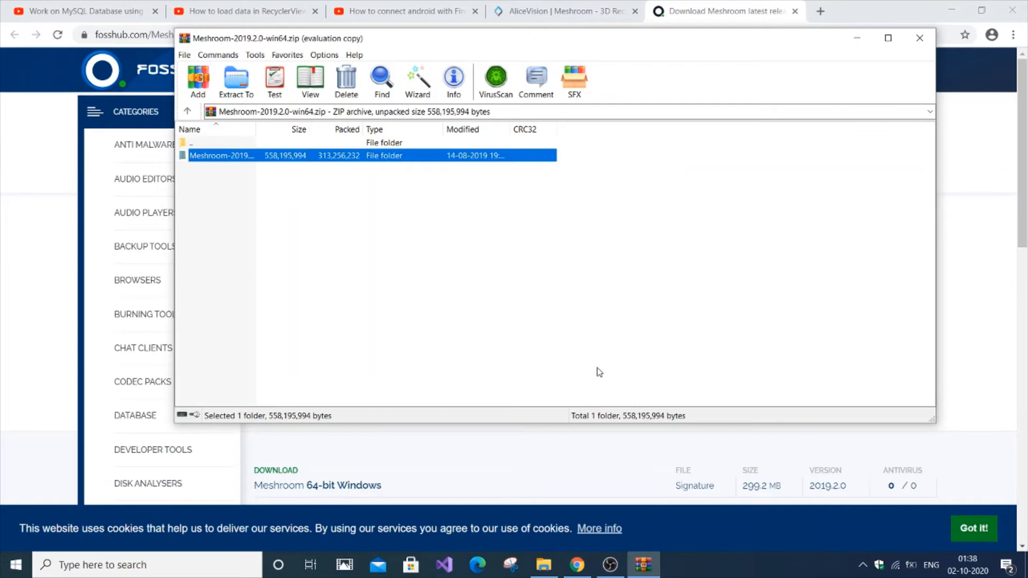
{"action": "mouse_move", "coordinate": [574, 451]}
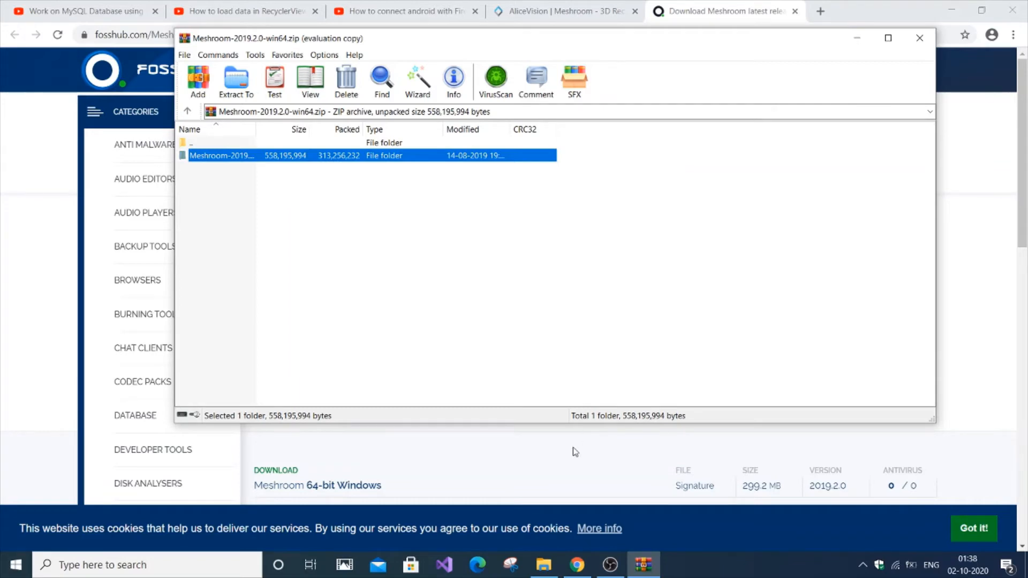
Browse to Downloads in File Explorer and open the Meshroom-2019.2.0 folder.
{"action": "left_click", "coordinate": [544, 564]}
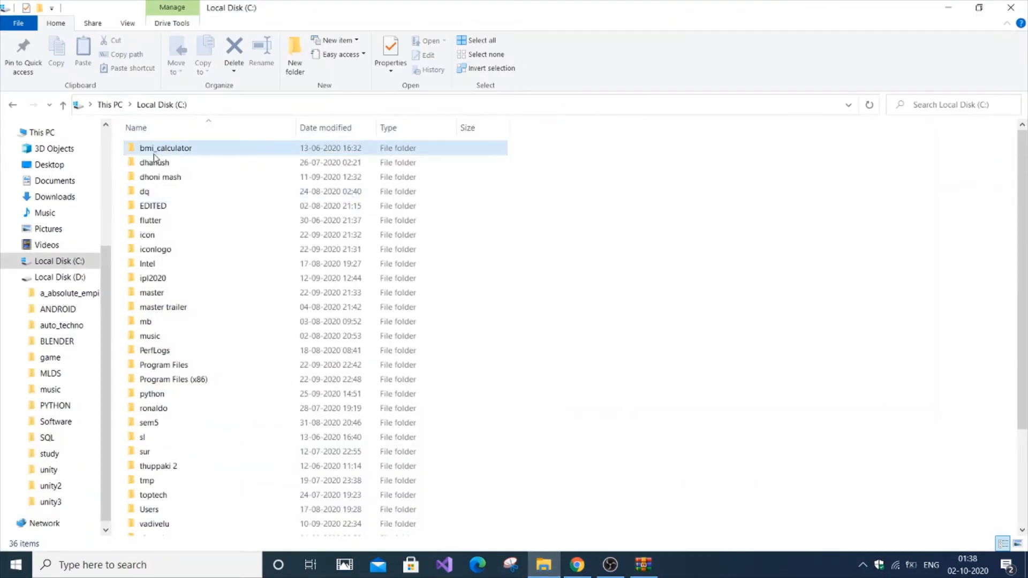
{"action": "left_click", "coordinate": [56, 170]}
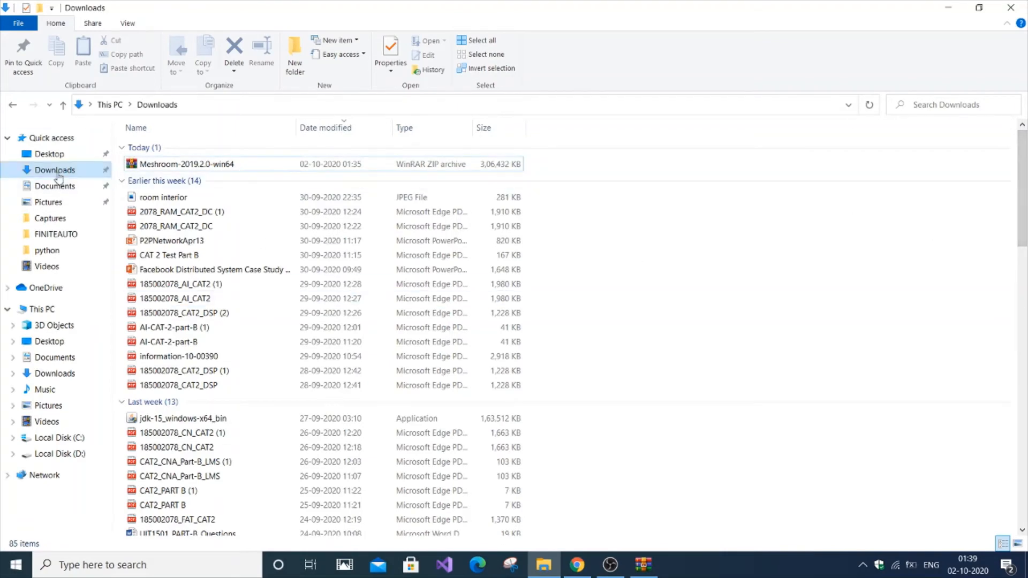
{"action": "scroll", "scroll_direction": "down", "scroll_amount": 3}
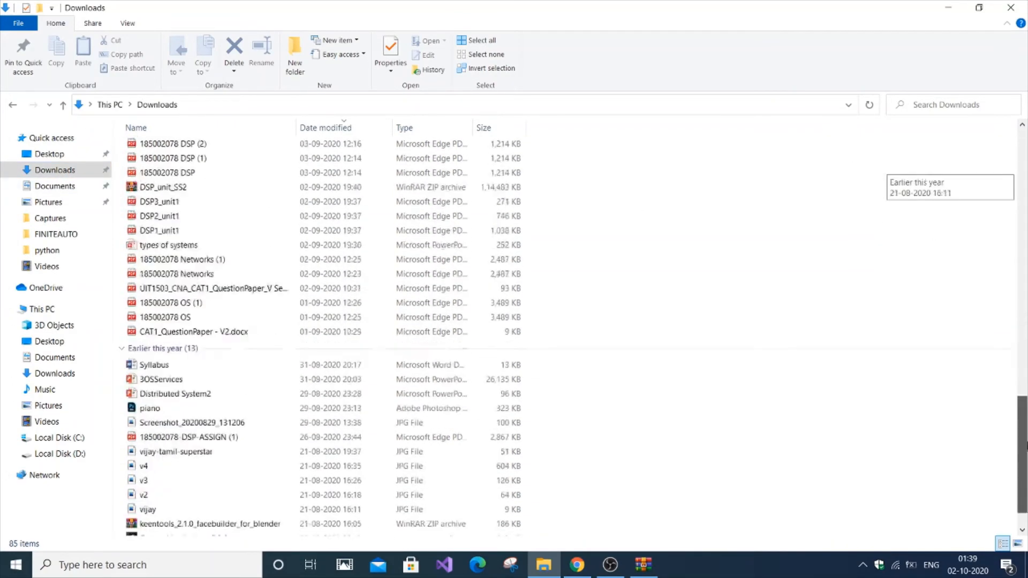
{"action": "scroll", "scroll_direction": "down", "scroll_amount": 3}
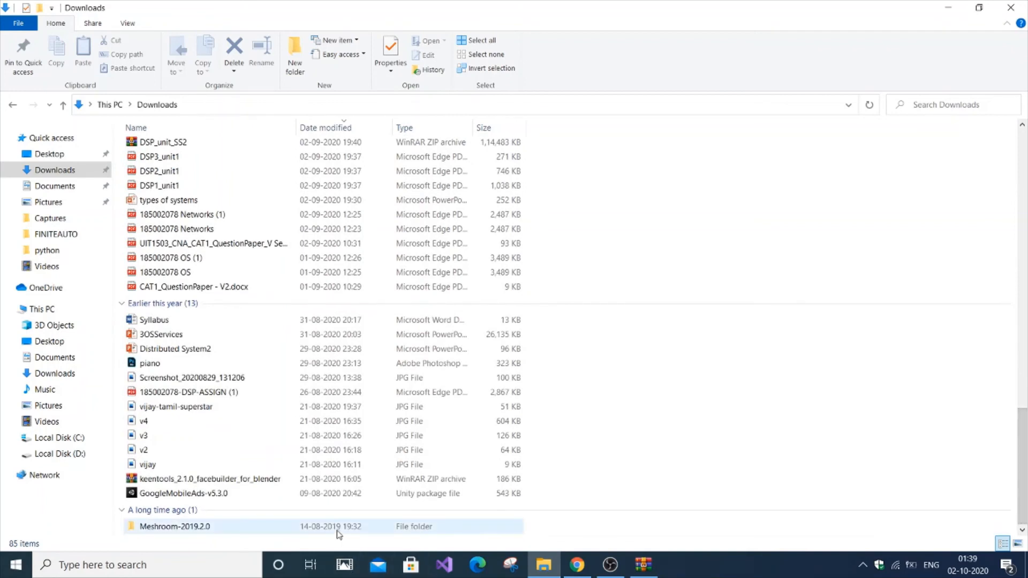
{"action": "double_click", "coordinate": [175, 527]}
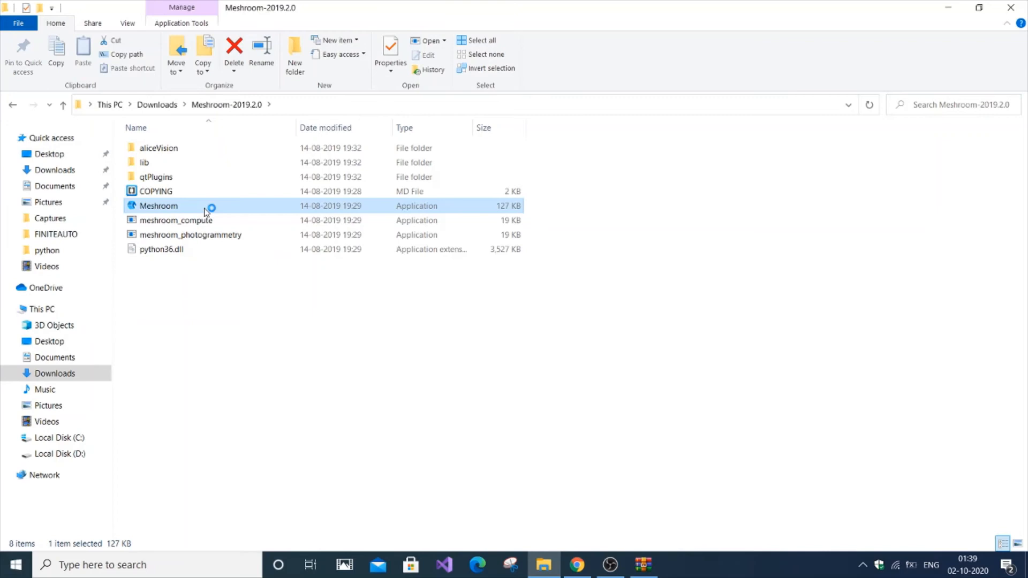
Run the Meshroom application and maximize its untitled project window.
{"action": "double_click", "coordinate": [158, 206]}
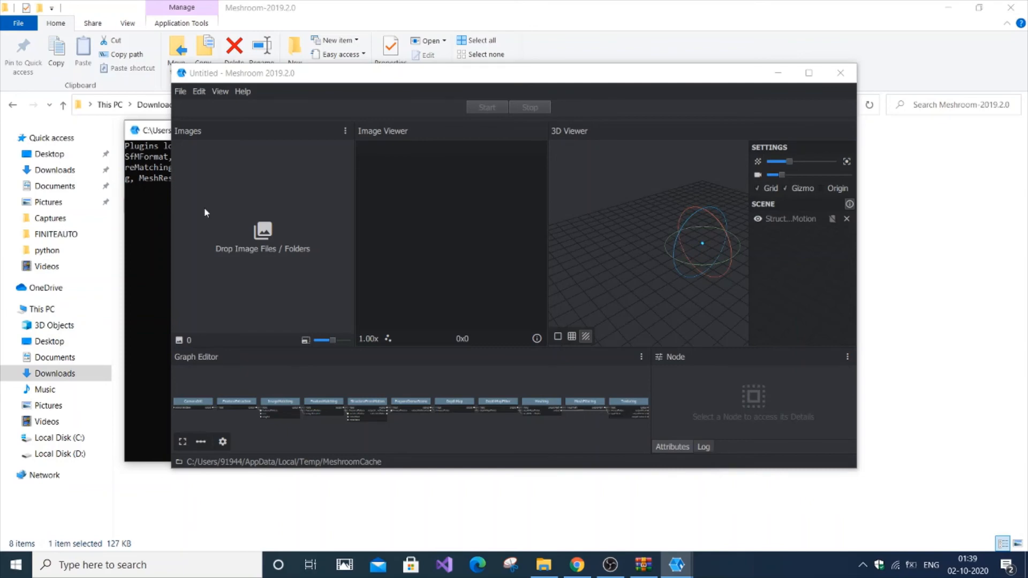
{"action": "mouse_move", "coordinate": [413, 190]}
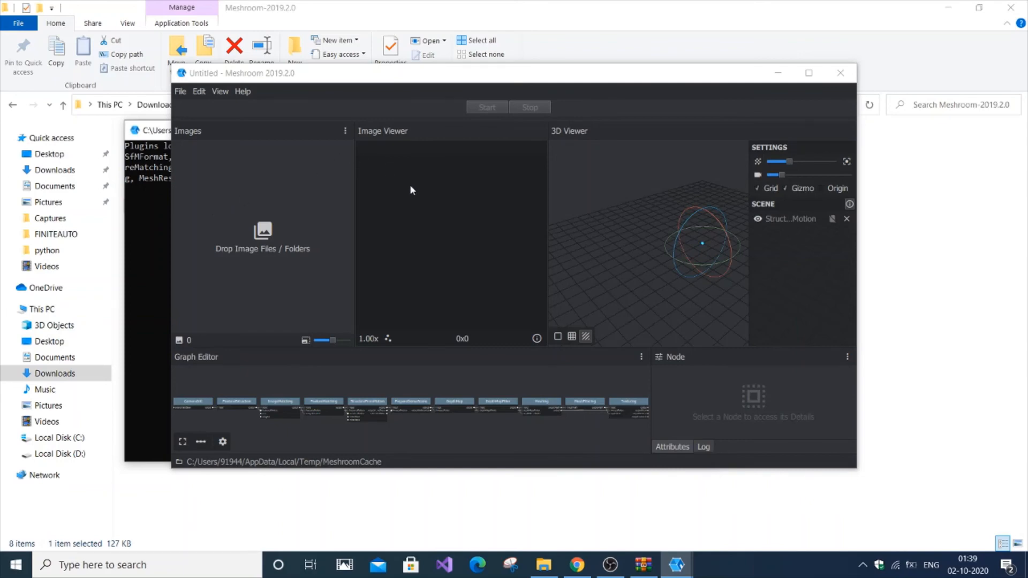
{"action": "left_click", "coordinate": [809, 72]}
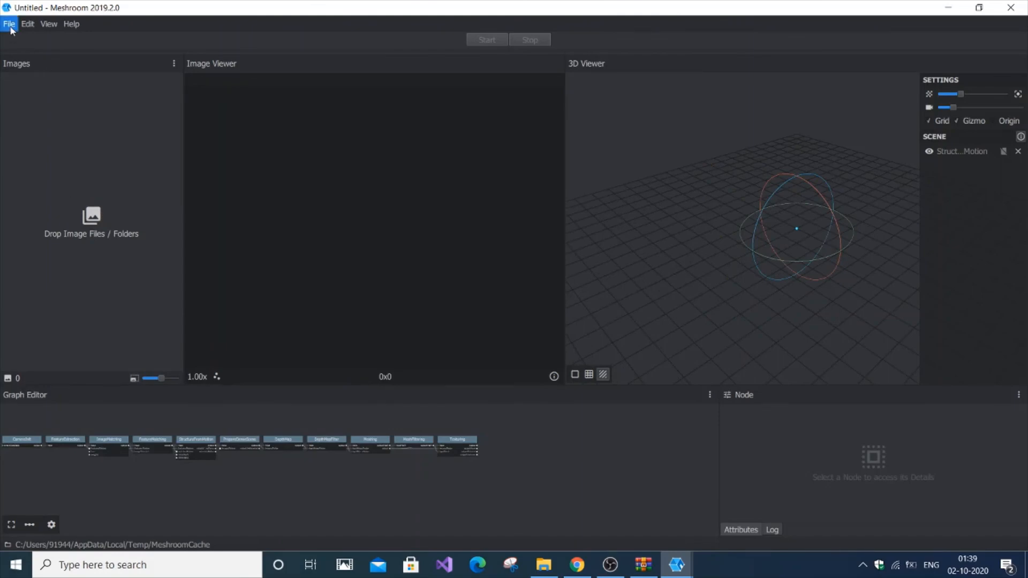
{"action": "left_click", "coordinate": [9, 23]}
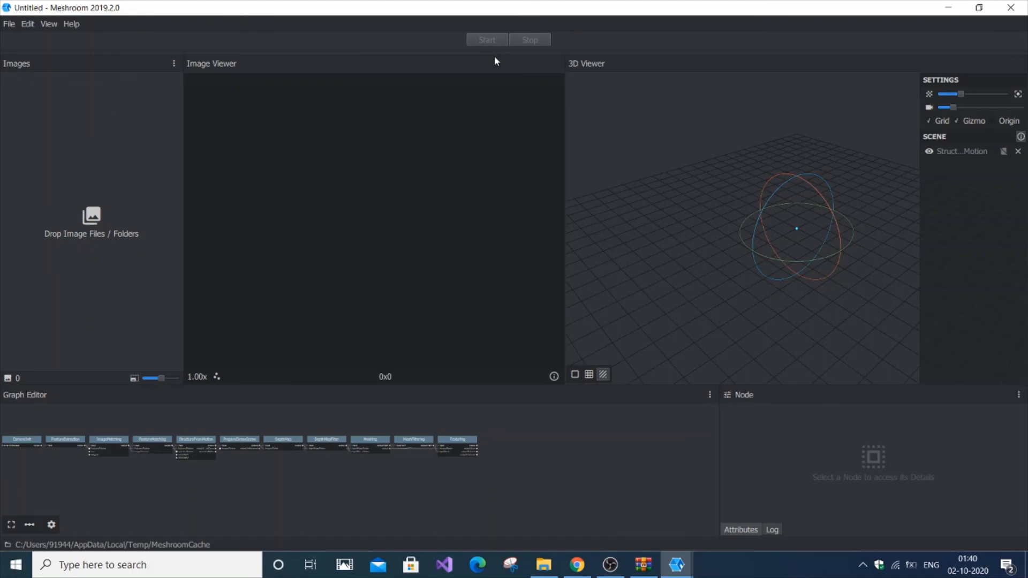
{"action": "mouse_move", "coordinate": [763, 248]}
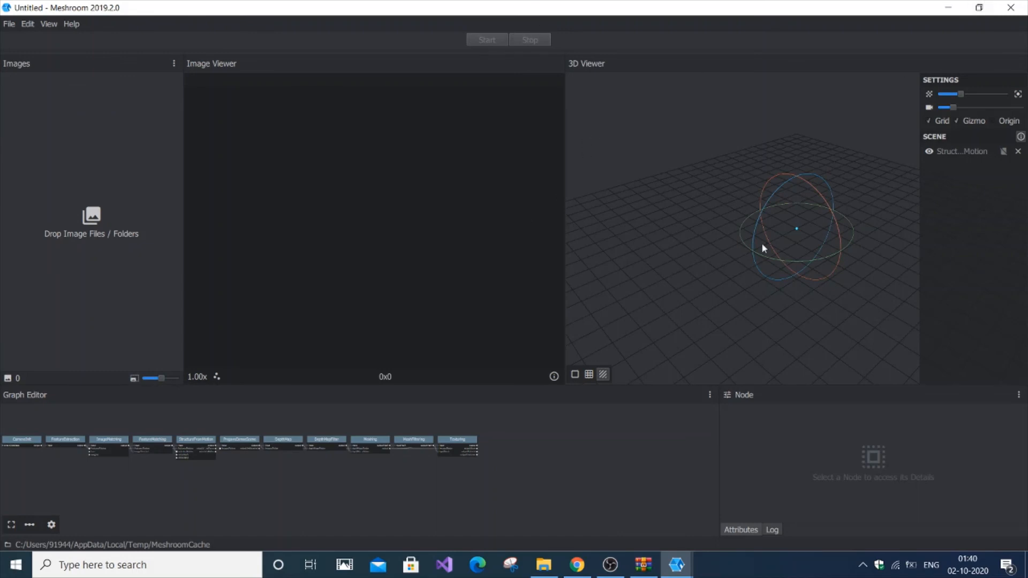